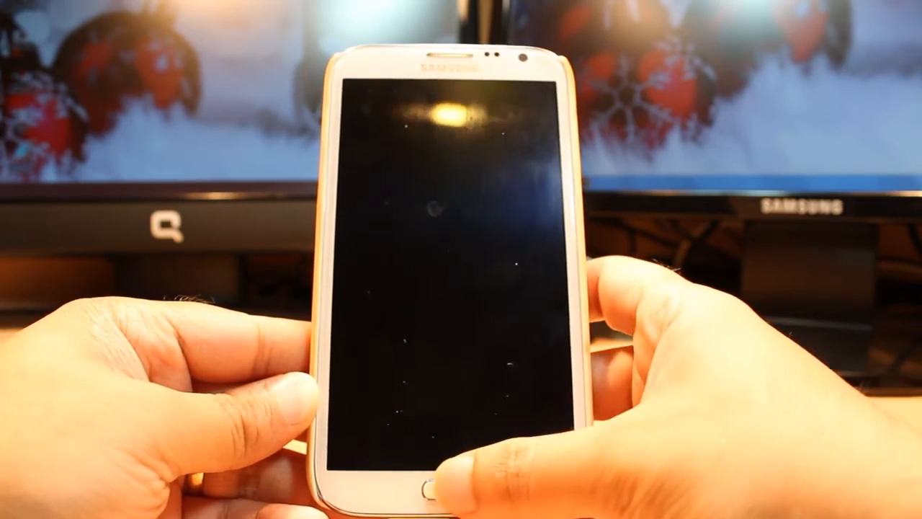
- Wake the Galaxy Note 2 from its dark screen and show the app drawer
left_click(422, 491)
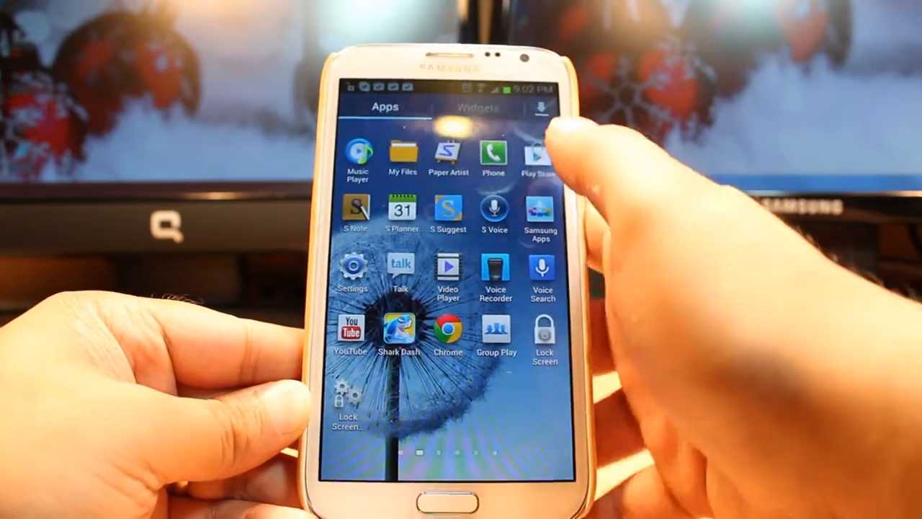
- Launch Google Play Store to its Apps top charts list
left_click(538, 155)
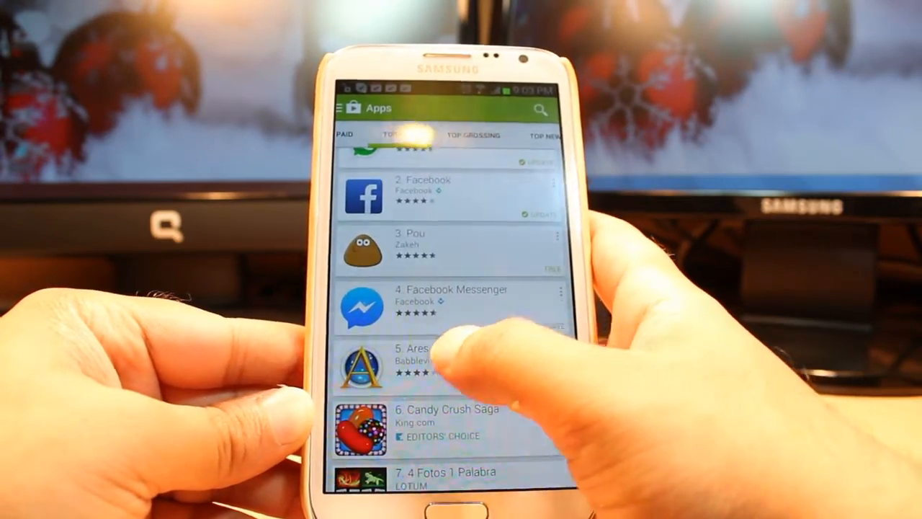
- Install Ares from its Play Store page, accepting its app permissions
left_click(410, 360)
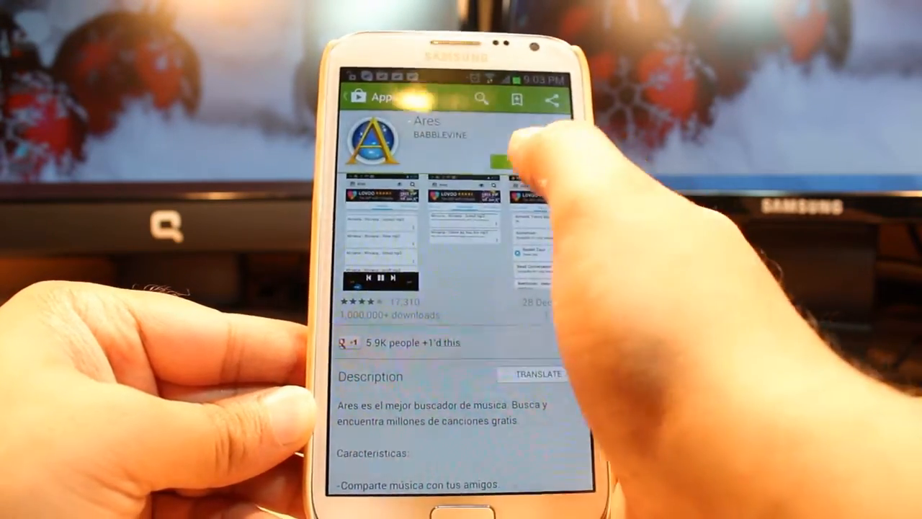
left_click(519, 159)
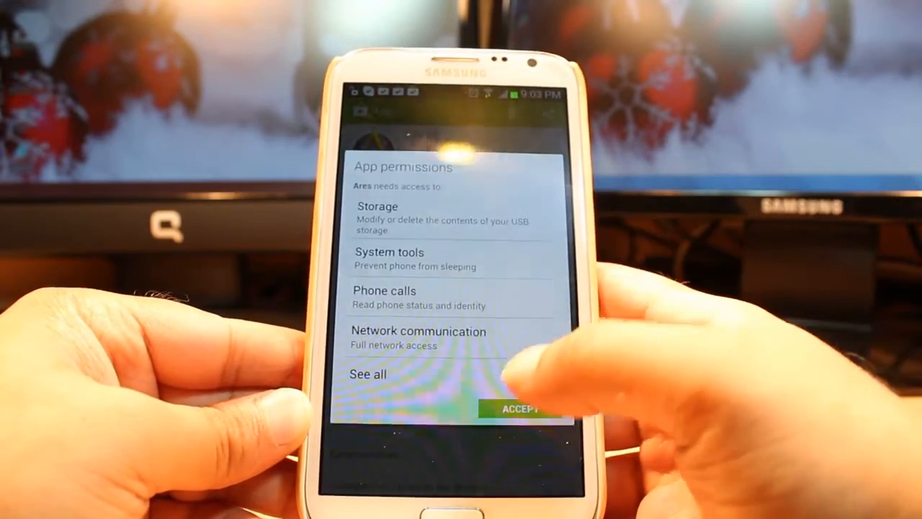
left_click(520, 408)
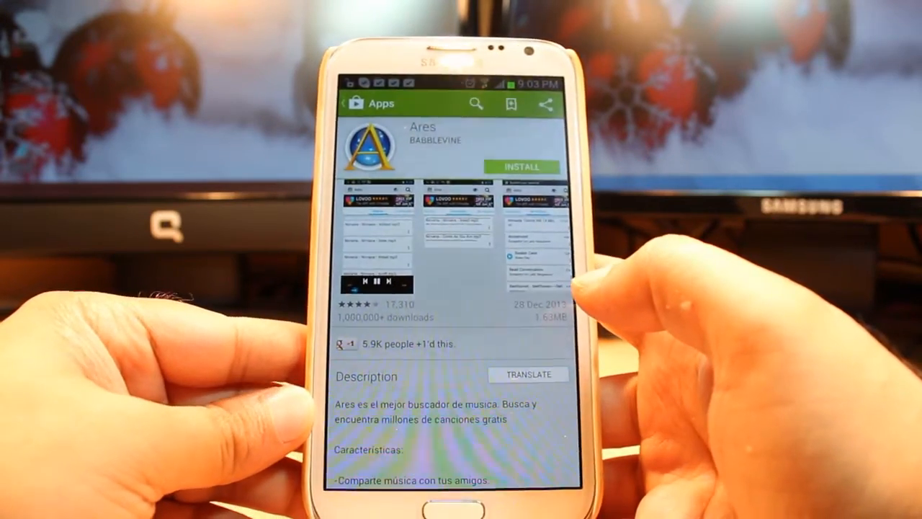
left_click(521, 167)
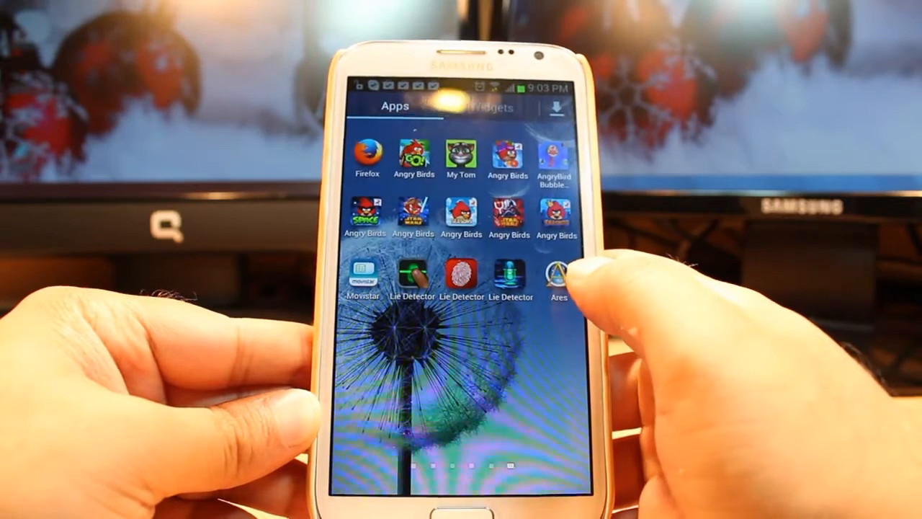
- Launch Ares and search for 'unforgiven' mp3 tracks
left_click(557, 277)
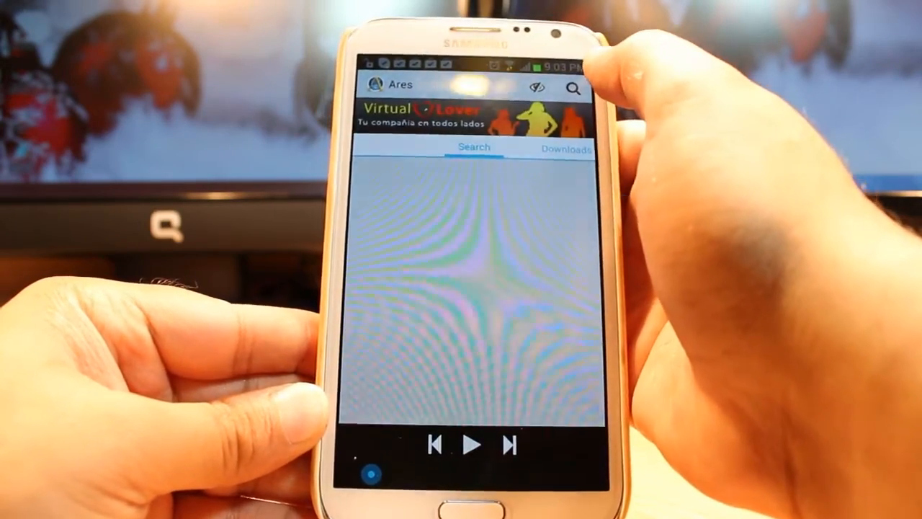
left_click(473, 89)
type("u")
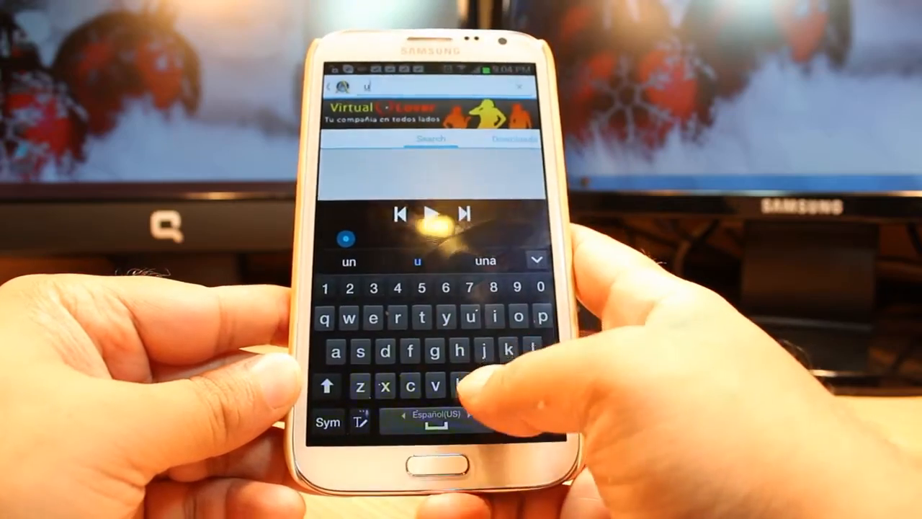
type("nforgi")
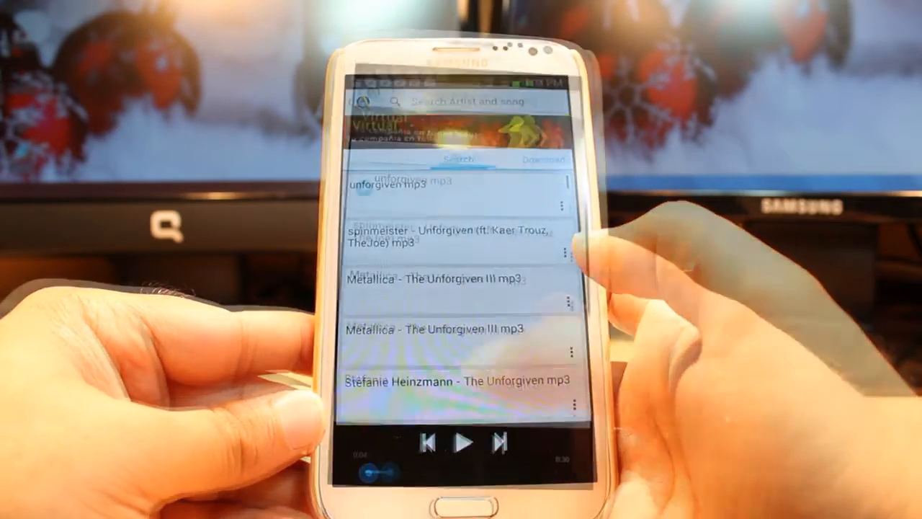
- Download the Metallica – The Unforgiven III result in Ares
left_click(461, 281)
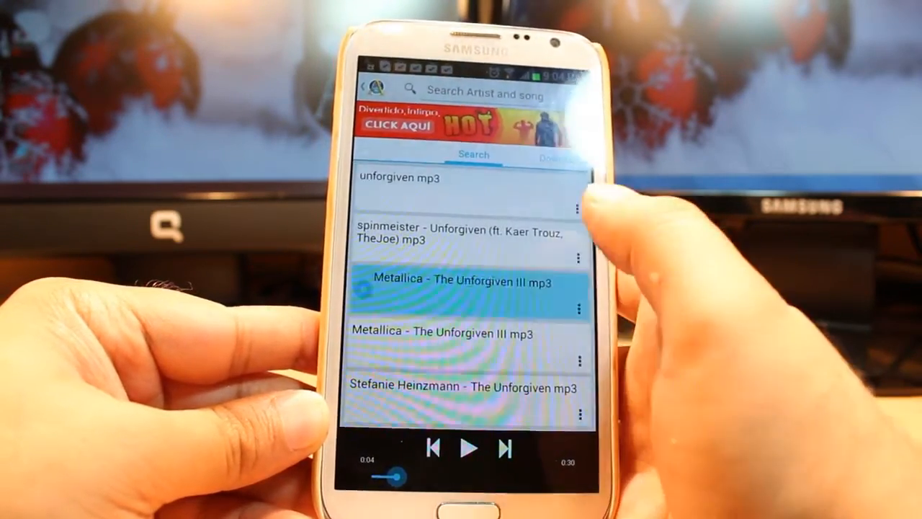
left_click(461, 281)
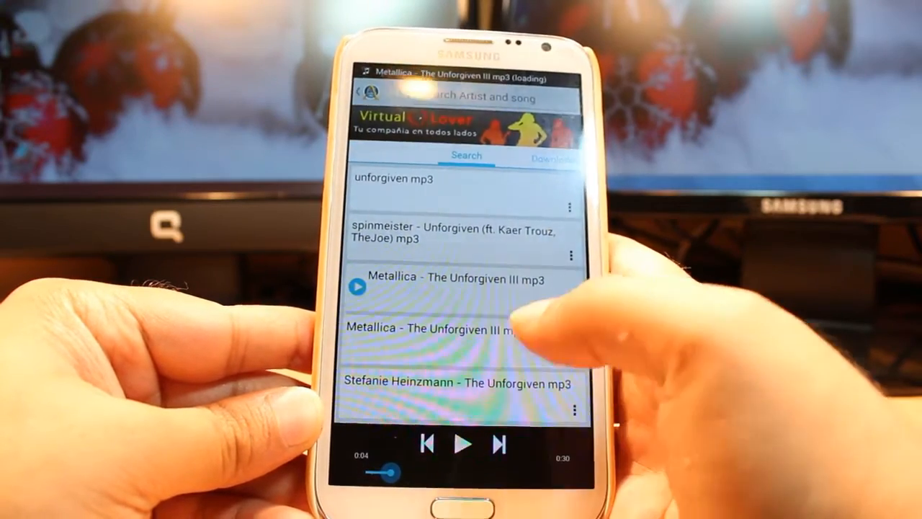
left_click(464, 444)
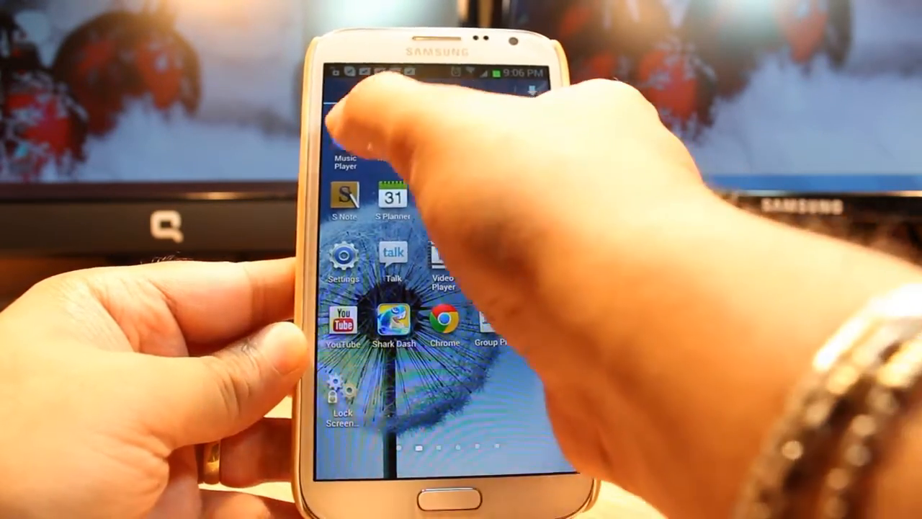
- Find Metallica's The Unforgiven via Music Player search 'unf', then open notifications
left_click(345, 158)
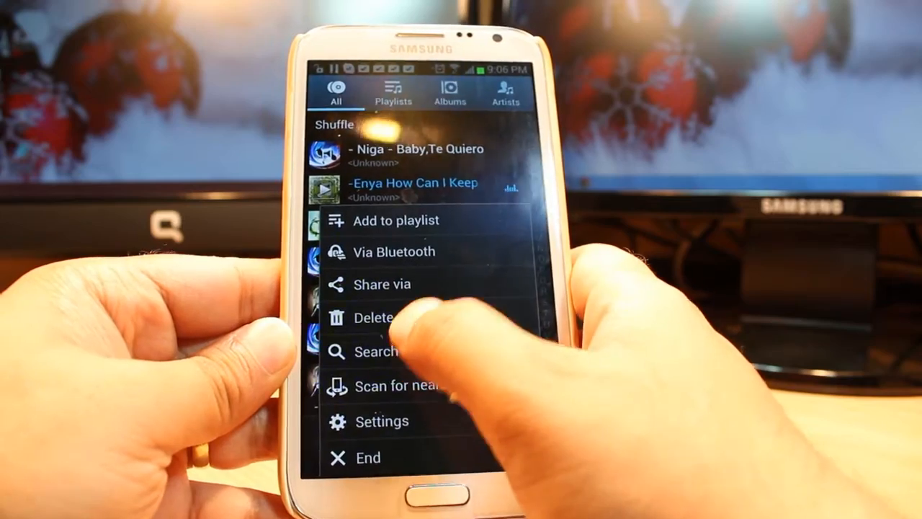
left_click(375, 352)
type("unf")
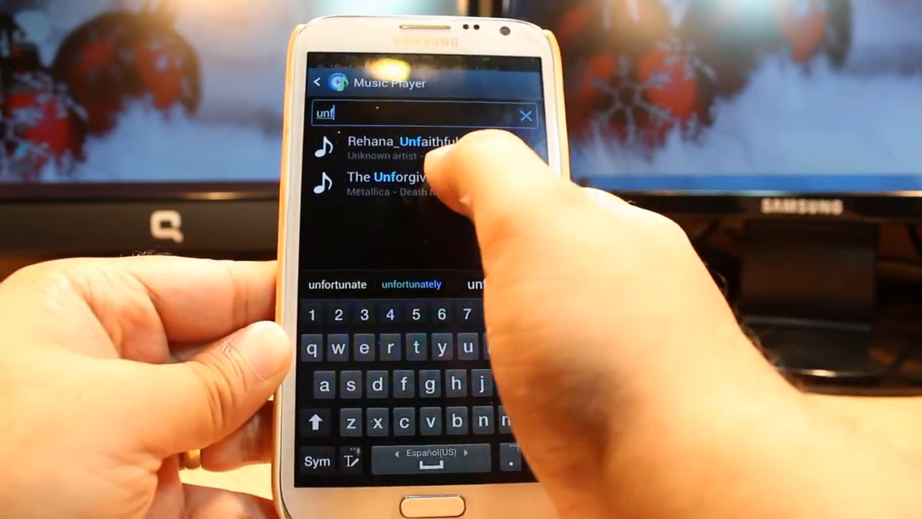
left_click(389, 184)
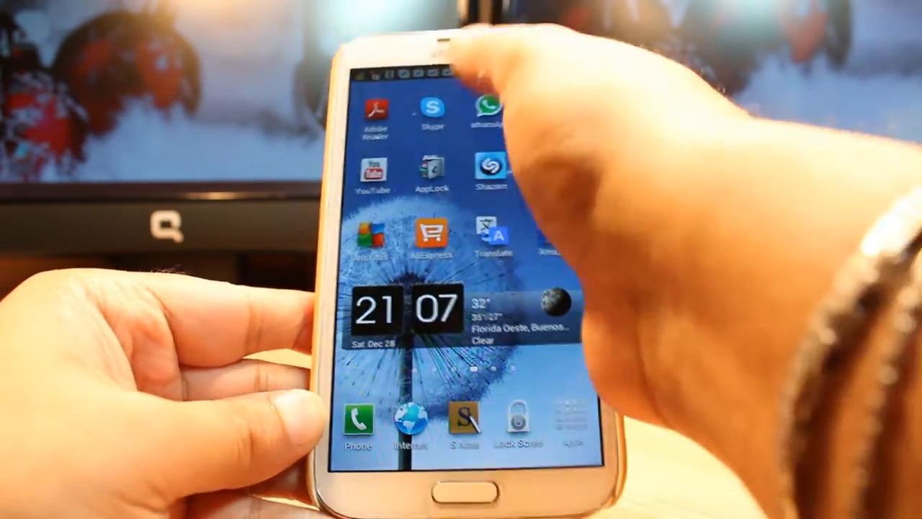
left_click_drag(433, 72, 432, 289)
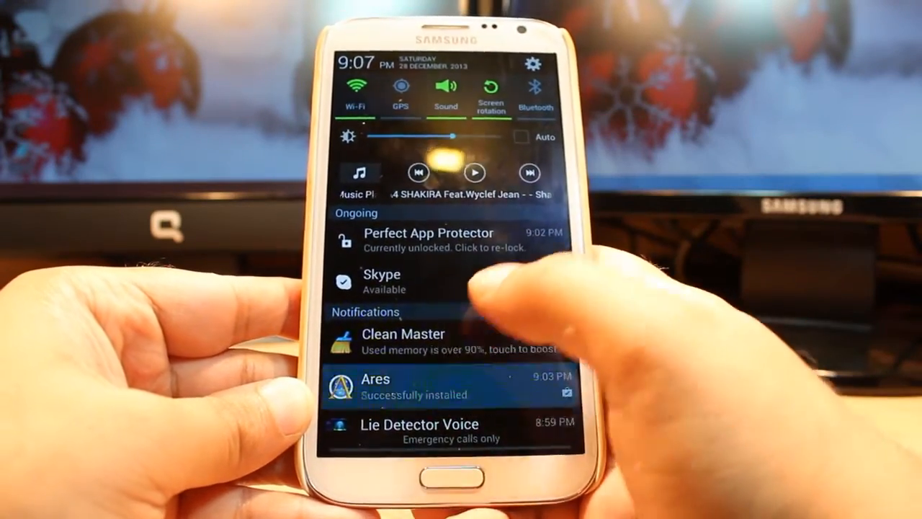